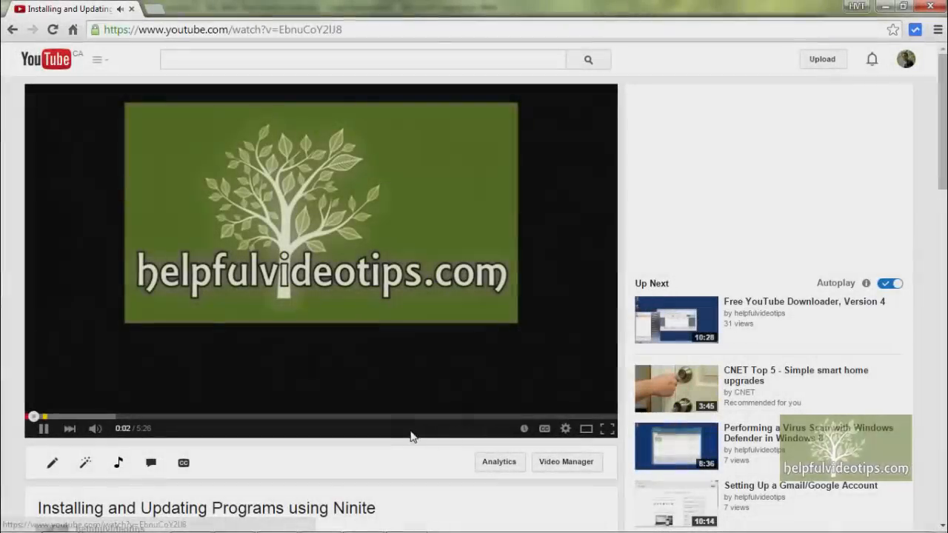
Highlight Repair Your Computer, then move through the Safe Mode choices to Enable Boot Logging.
scroll(down, 3)
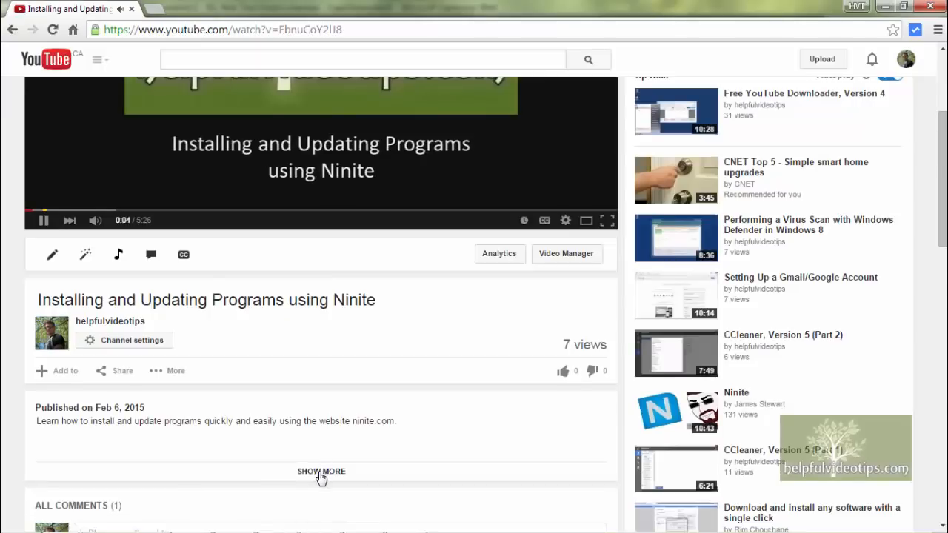
click(320, 471)
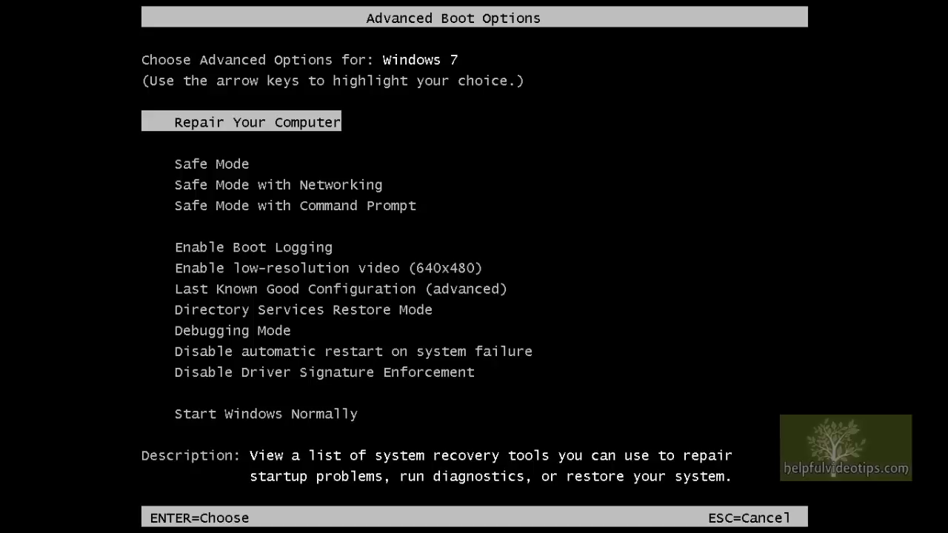
key(Down)
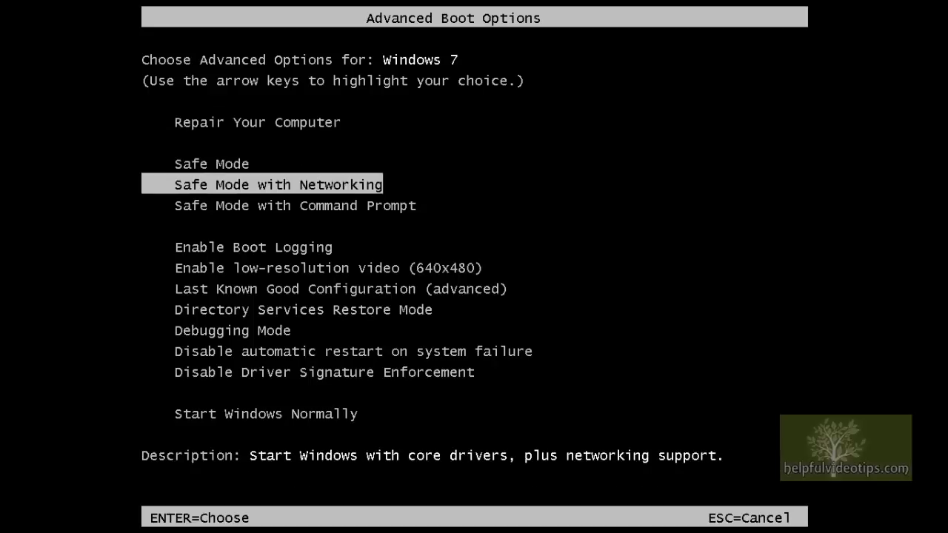
key(Down)
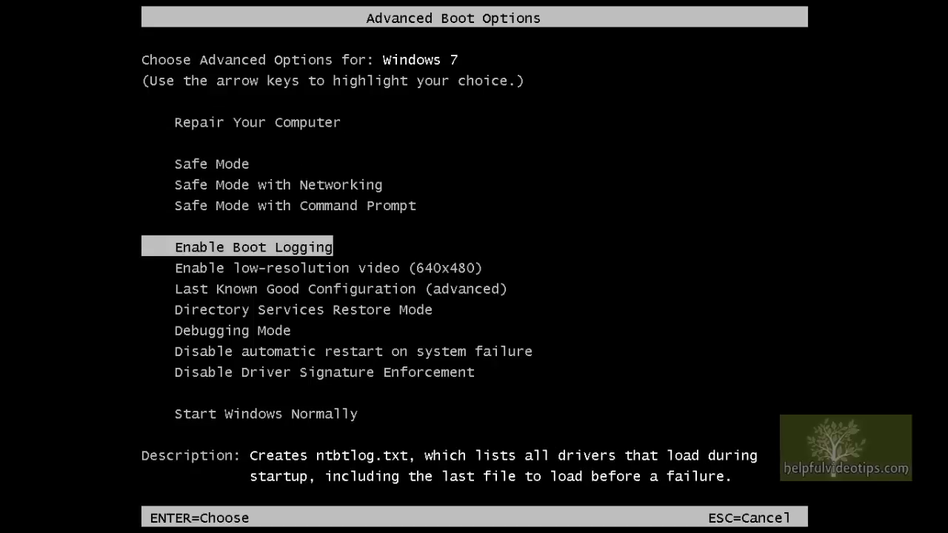
key(up)
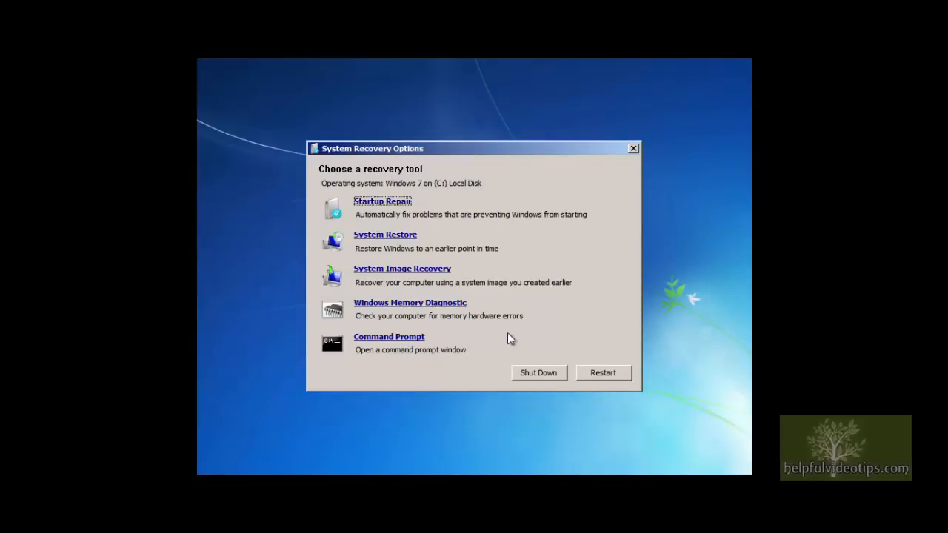
mouse_move(424, 208)
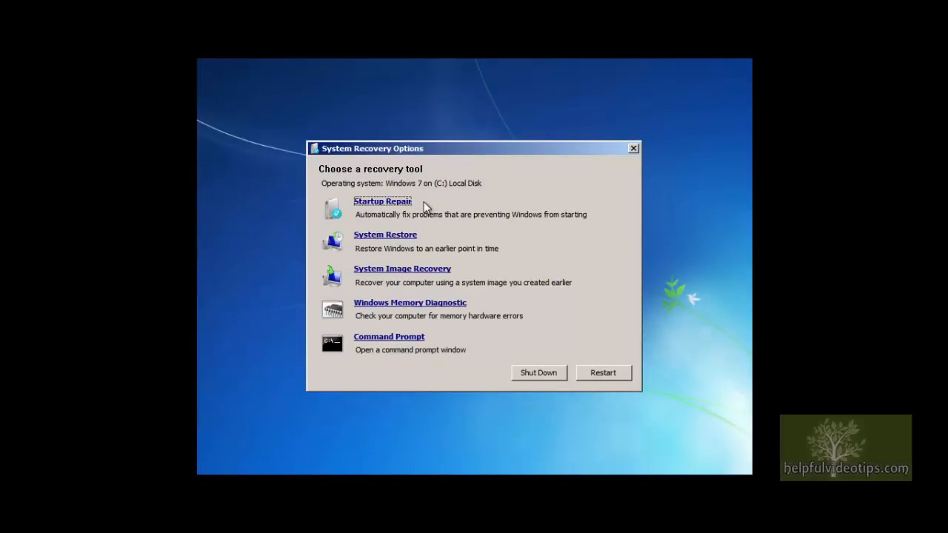
mouse_move(432, 243)
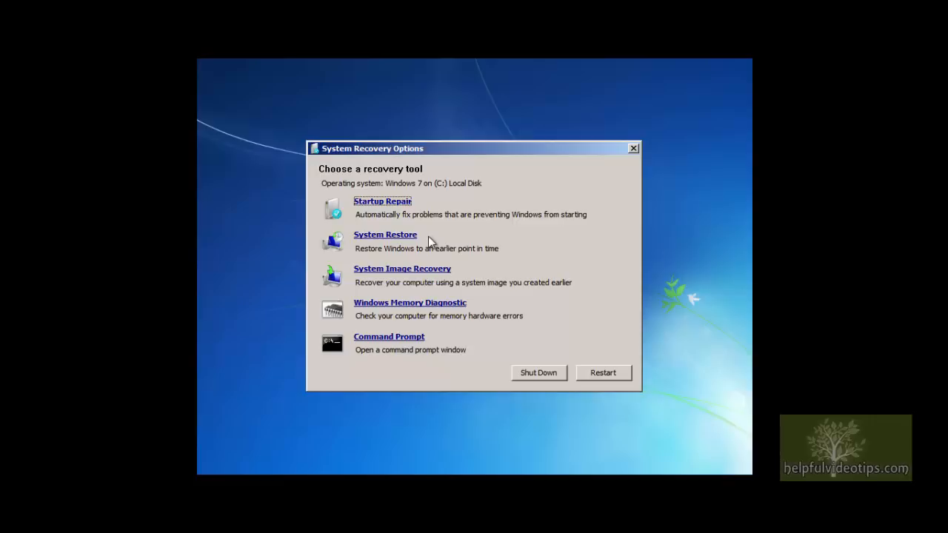
mouse_move(456, 276)
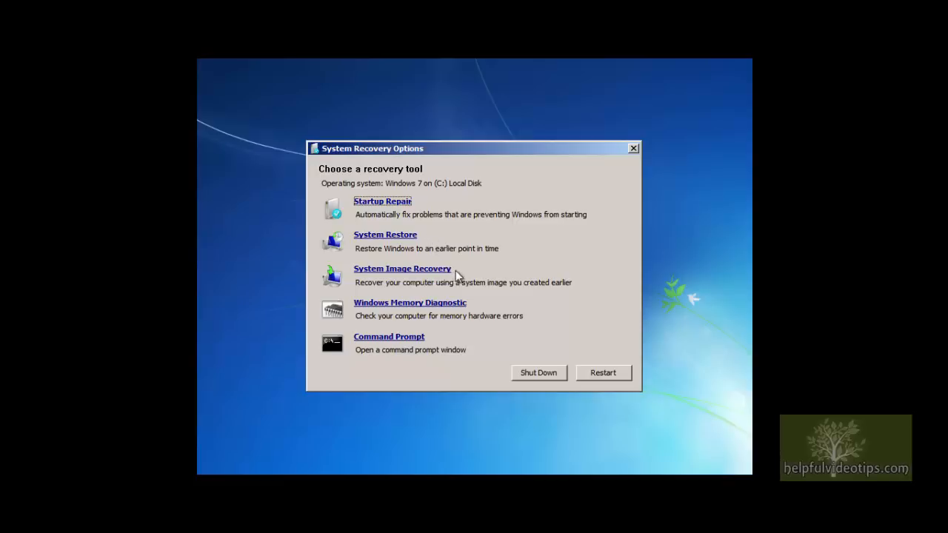
mouse_move(473, 297)
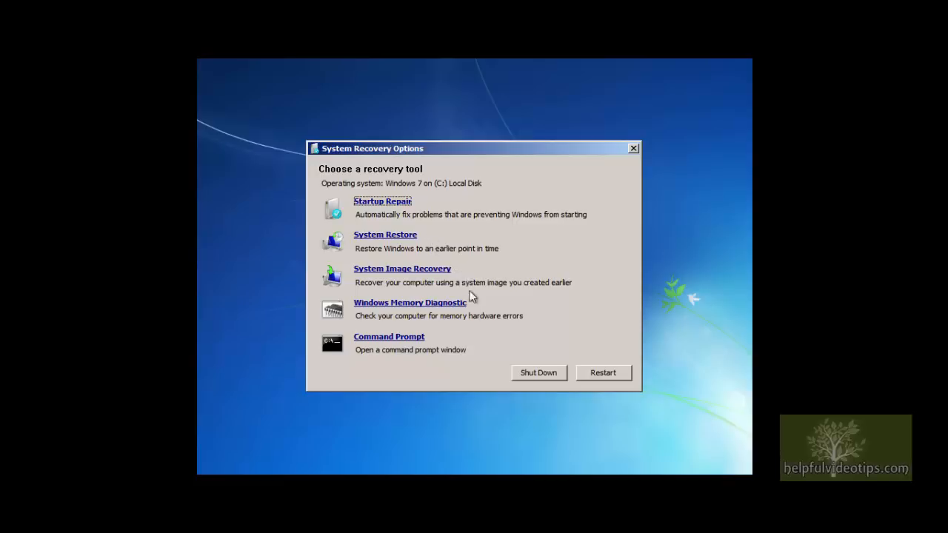
mouse_move(474, 307)
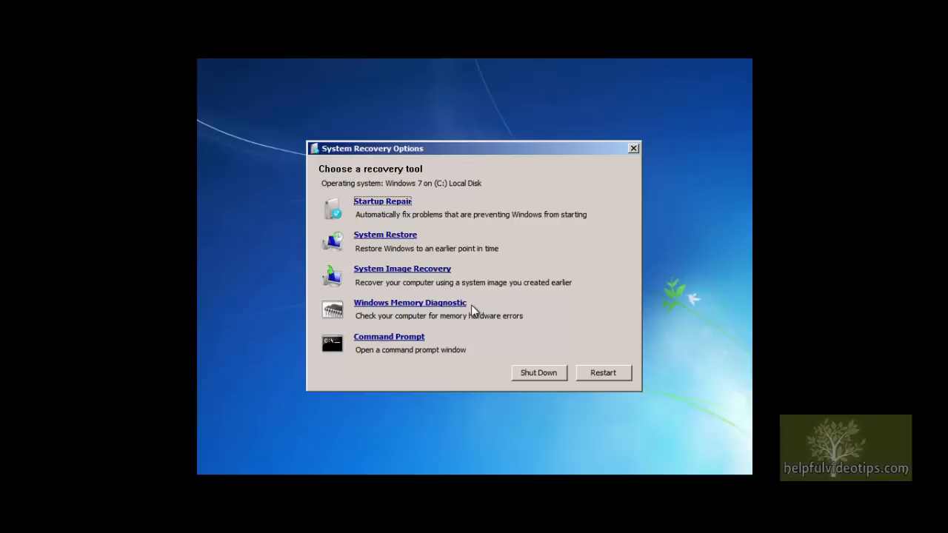
mouse_move(437, 349)
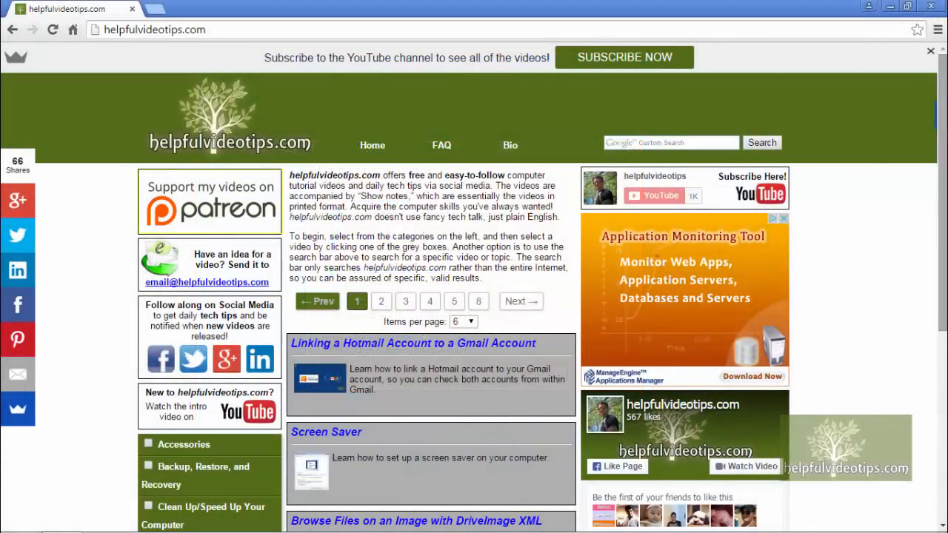
scroll(down, 3)
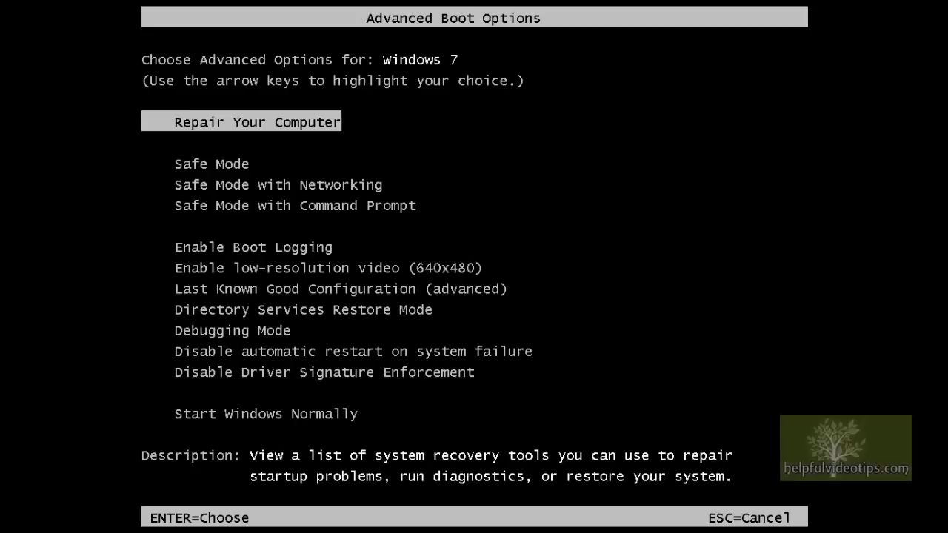
Highlight Safe Mode with Networking and Safe Mode with Command Prompt, then return to plain Safe Mode.
key(Down)
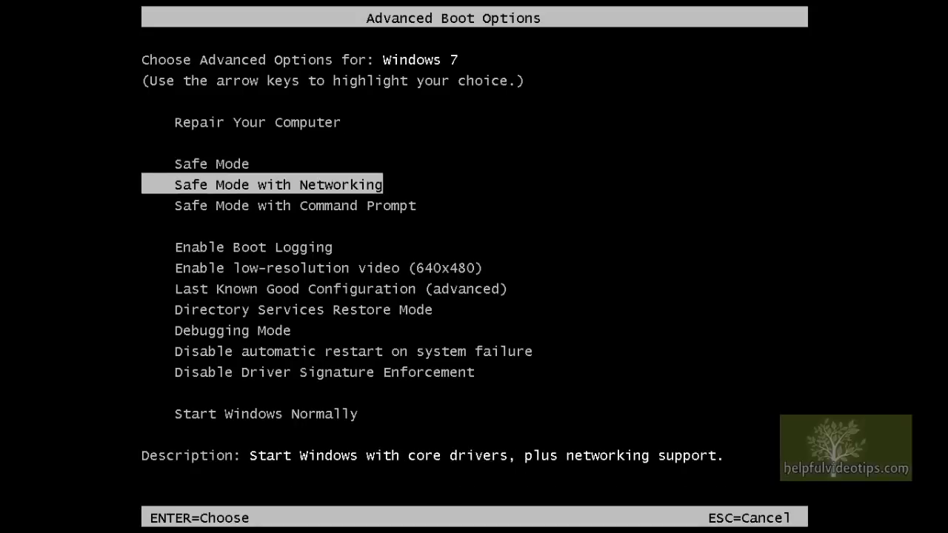
key(Down)
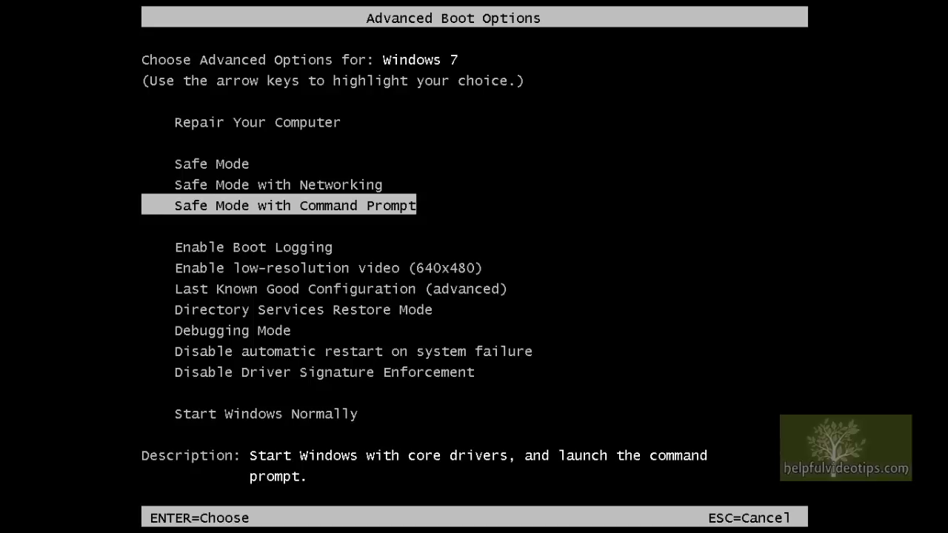
key(up)
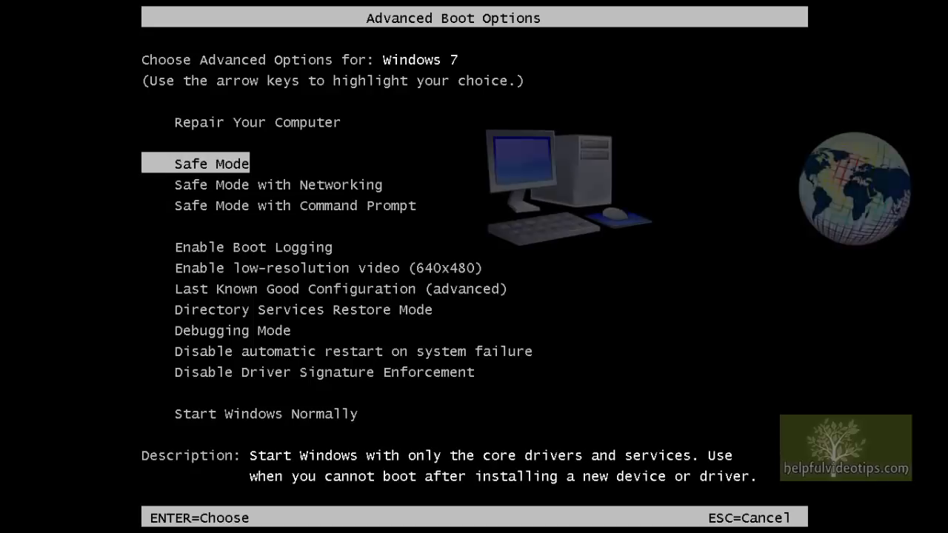
Revisit Safe Mode with Networking and Command Prompt, ending on Enable Boot Logging.
key(down)
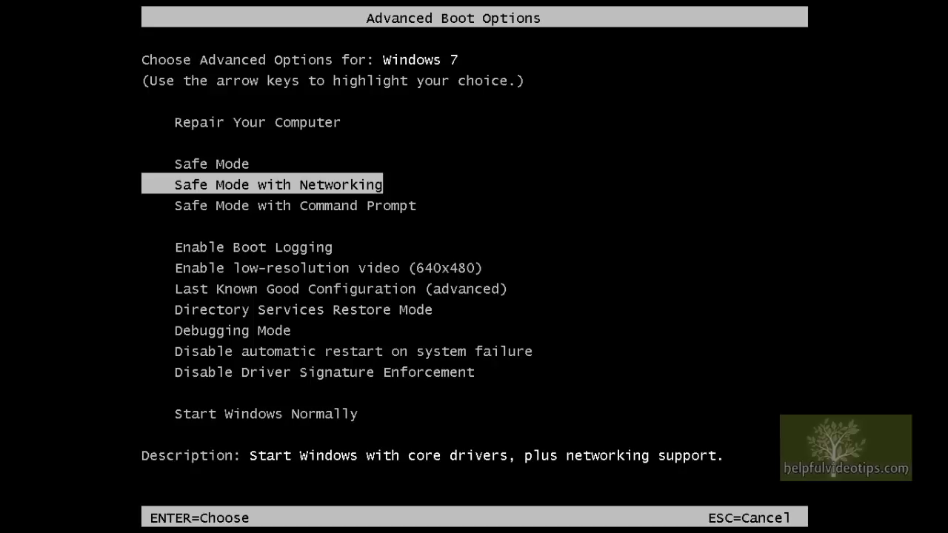
key(Down)
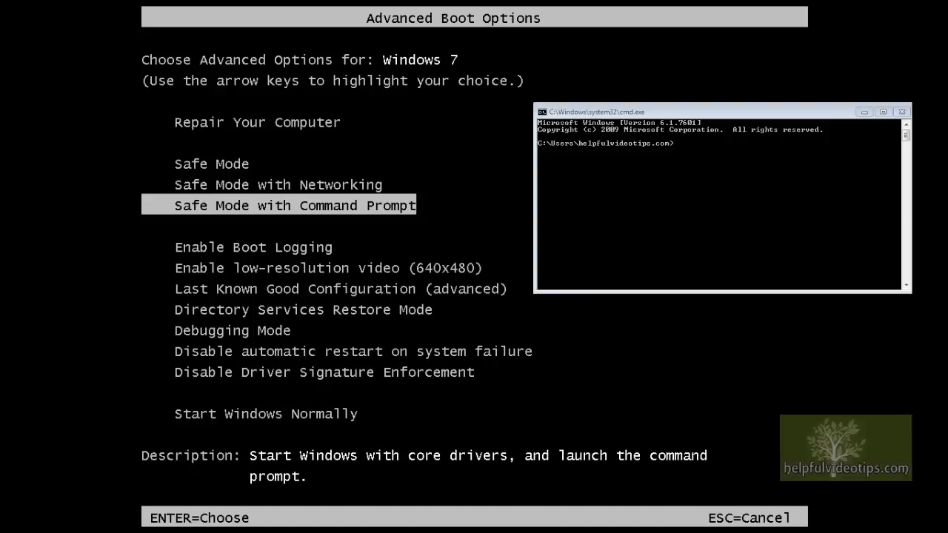
key(down)
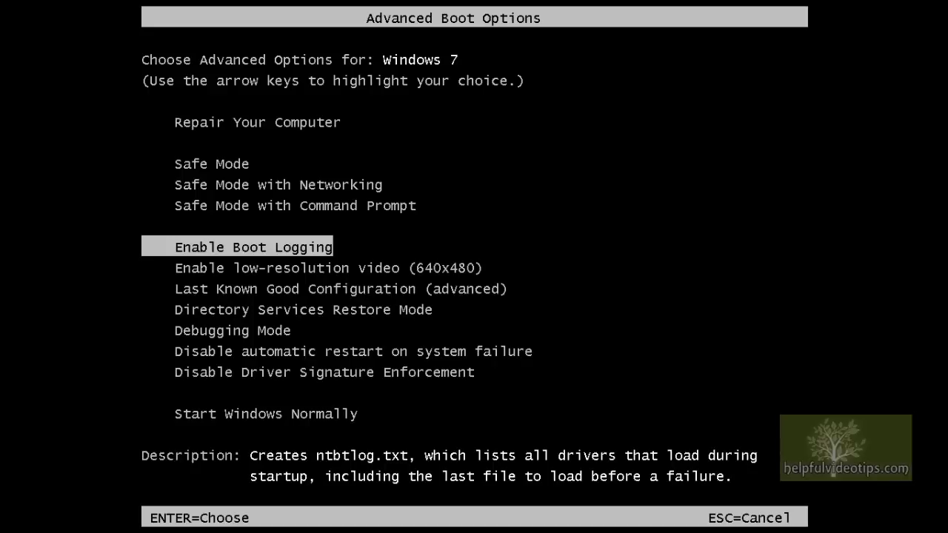
Highlight Enable low-resolution video (640x480), then Last Known Good Configuration.
key(Down)
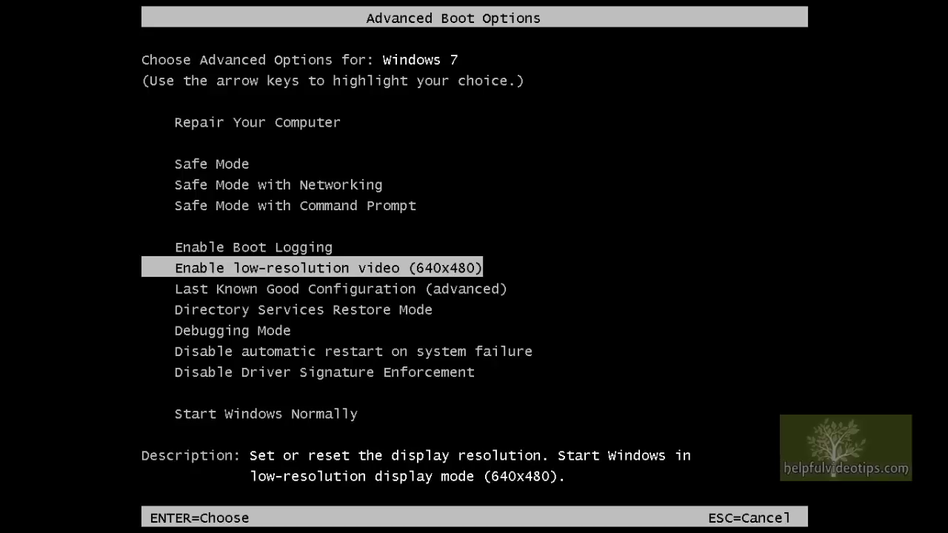
key(Down)
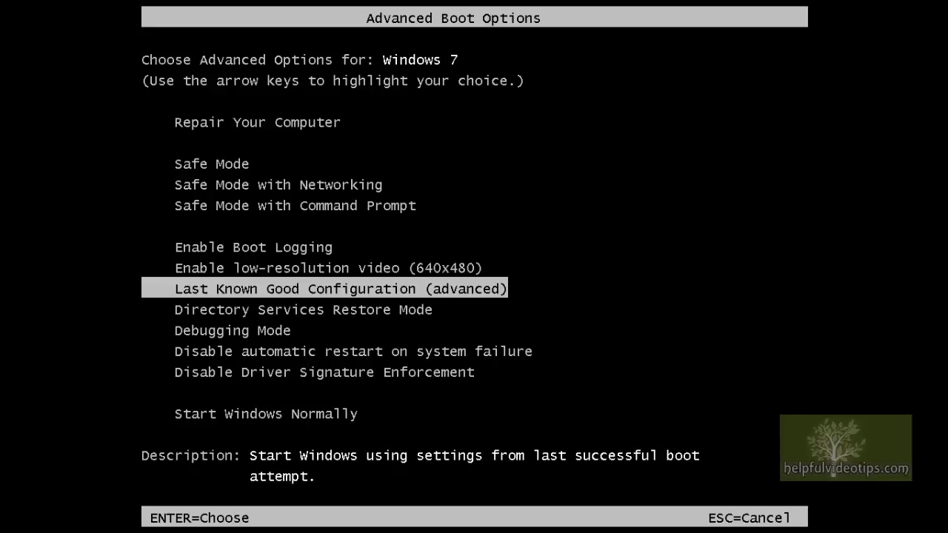
Highlight Directory Services Restore Mode, Debugging Mode and Disable Driver Signature Enforcement in turn.
key(Down)
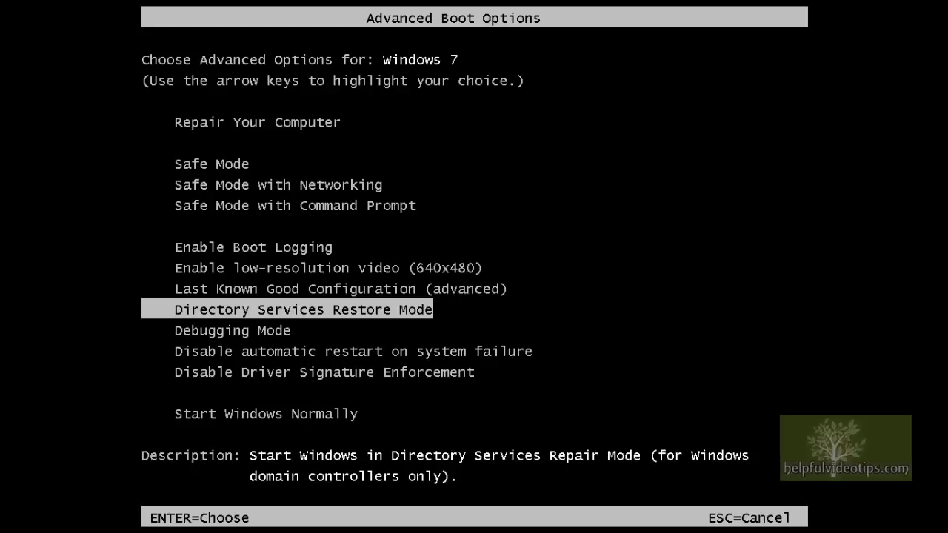
key(Down)
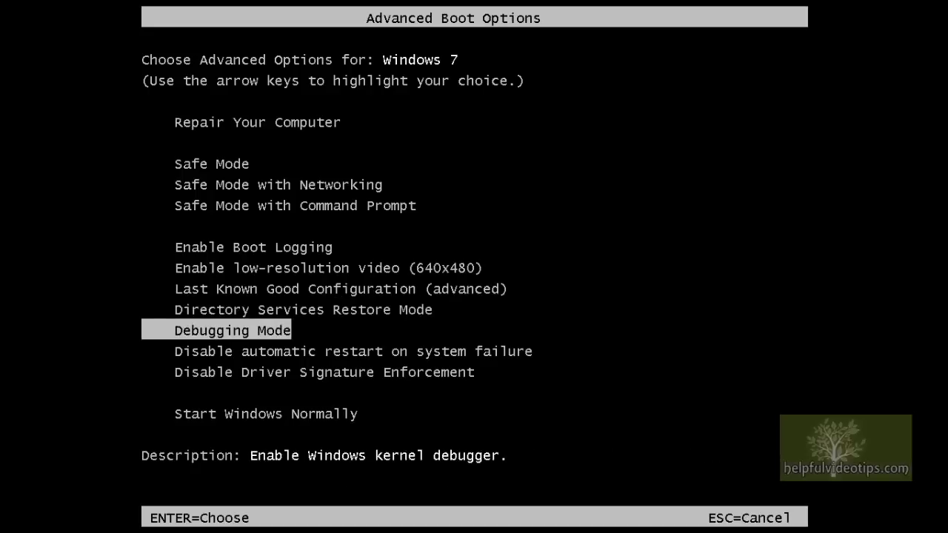
key(Down)
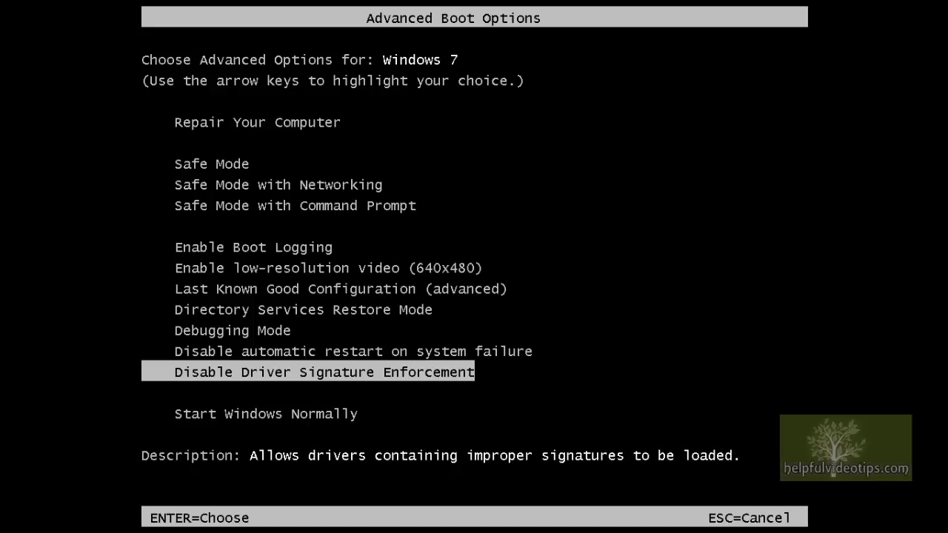
Highlight Disable automatic restart on system failure, then move back down one option.
key(up)
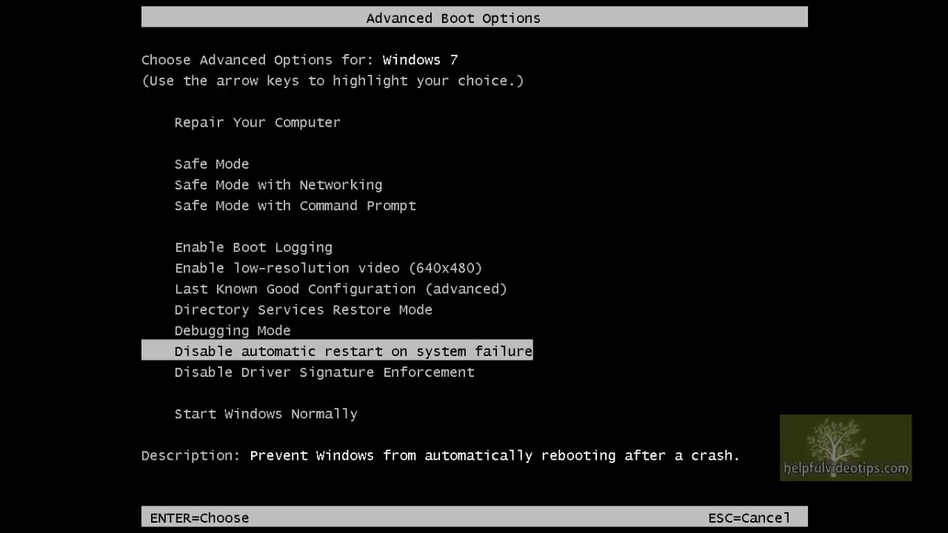
key(down)
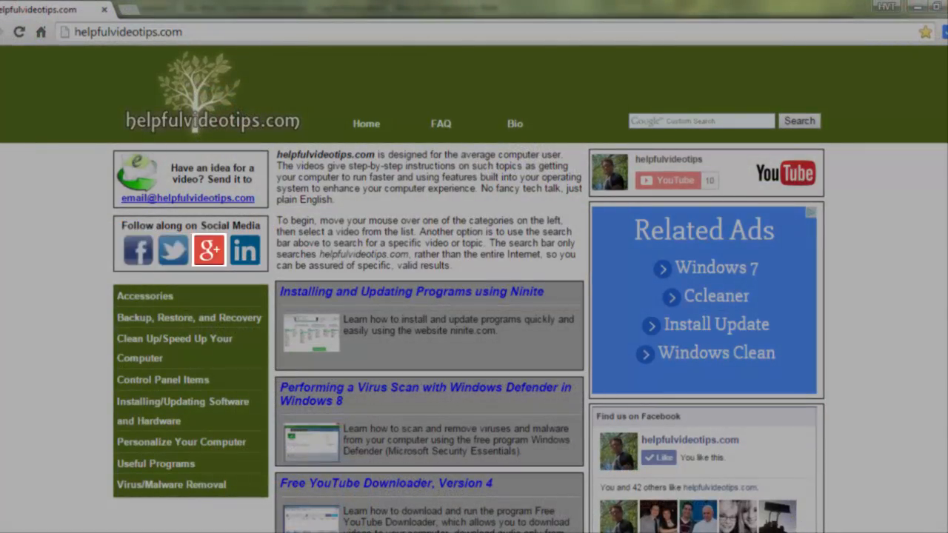
mouse_move(244, 249)
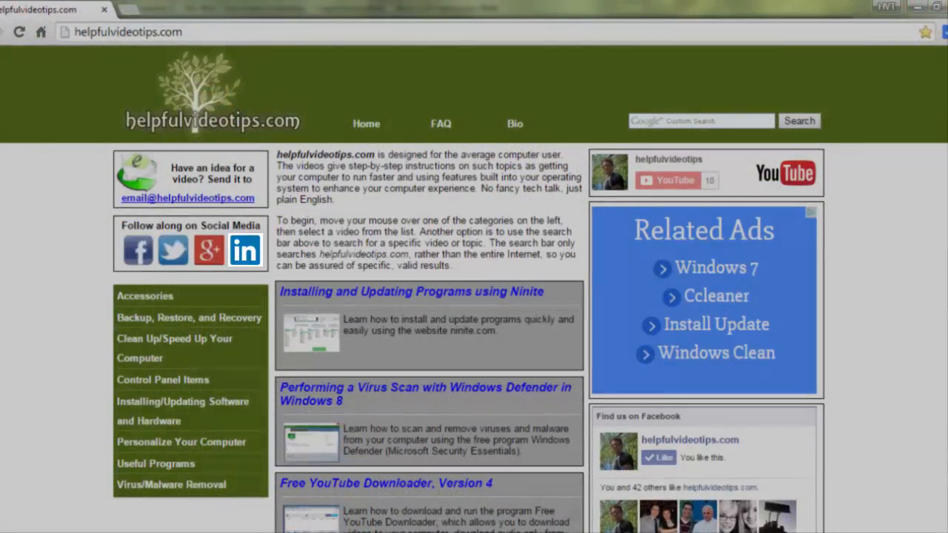